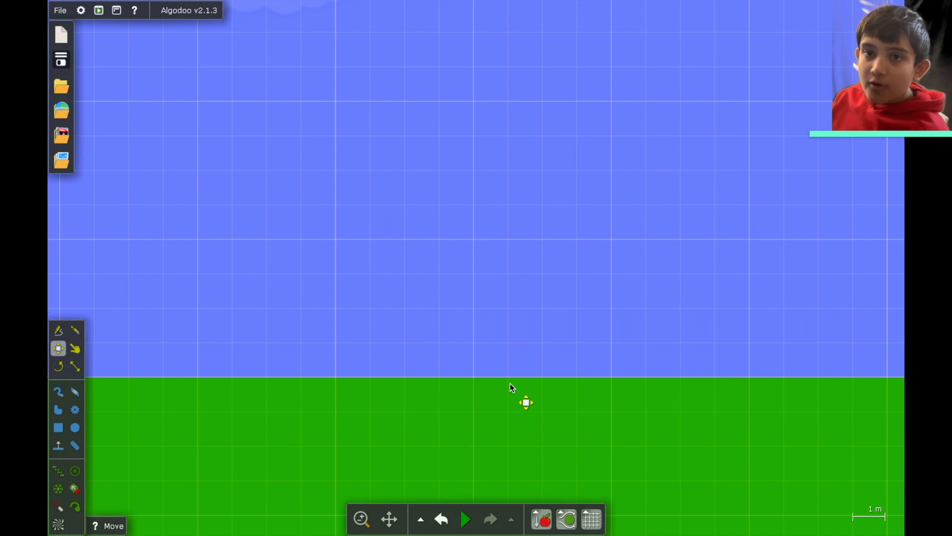
Select the Box tool to draw a large black box above the ground.
left_click(465, 518)
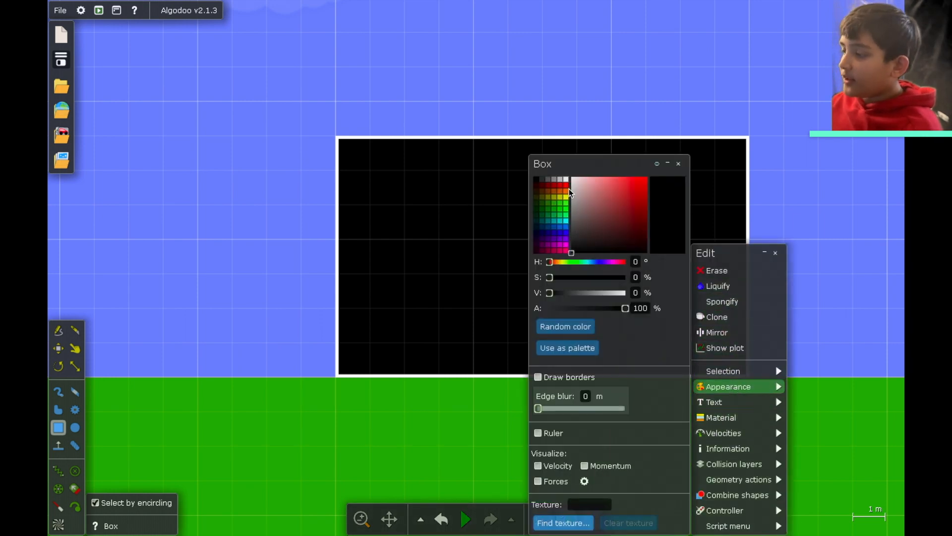
Colour the box red and begin drawing its black eyebrow and mouth lines.
left_click(646, 189)
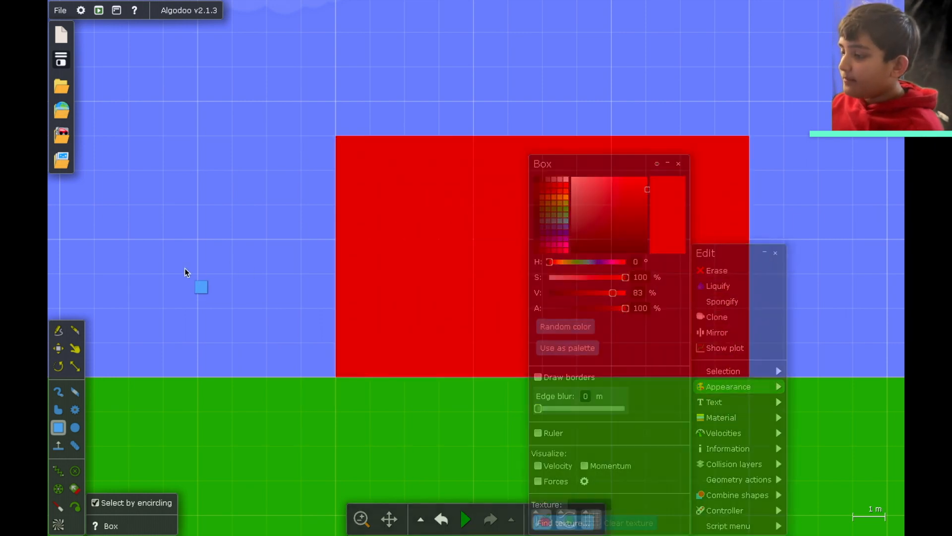
left_click(74, 349)
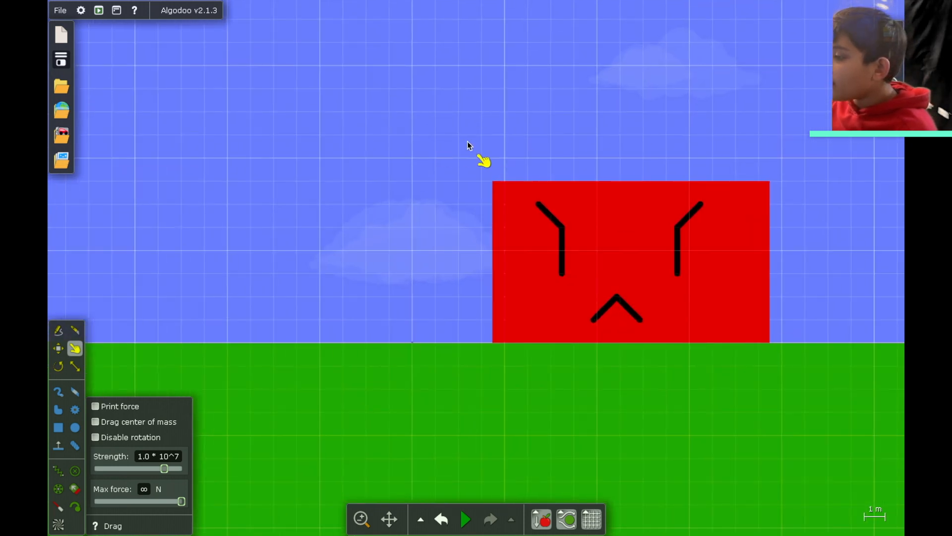
left_click(59, 348)
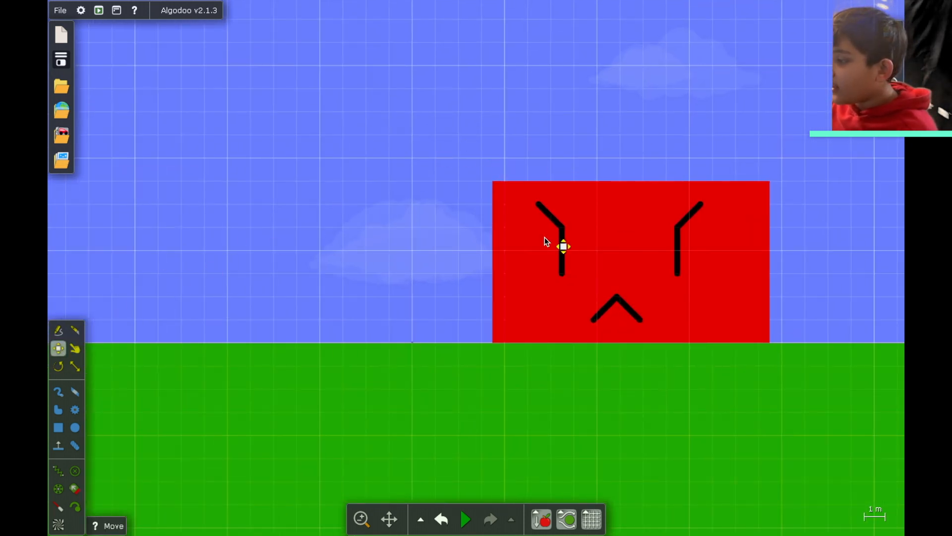
right_click(562, 246)
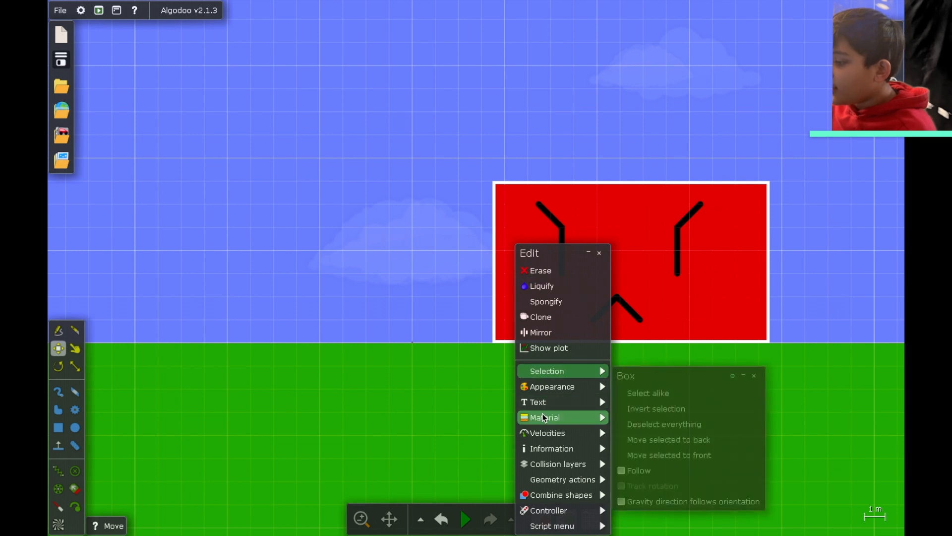
left_click(545, 417)
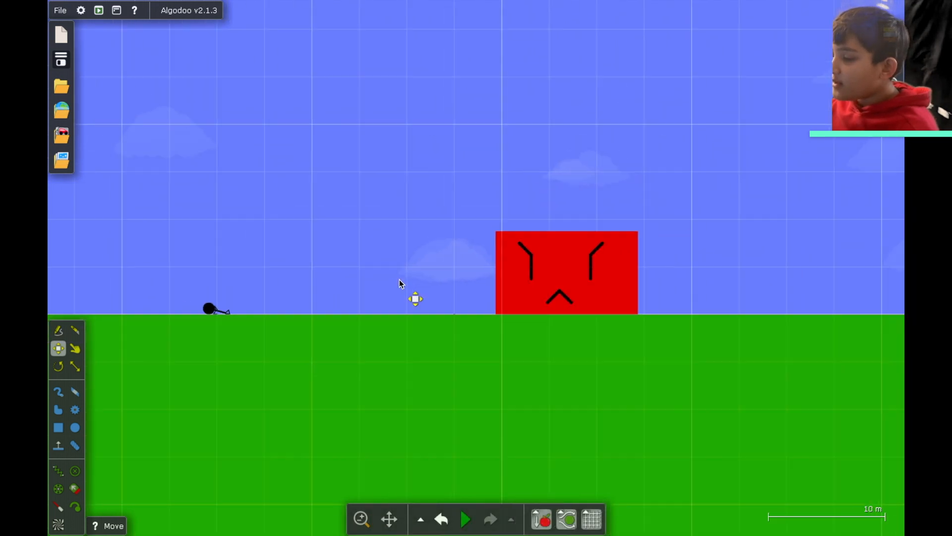
Run and pause the simulation, then reach the ground's Material collision layers.
left_click(466, 518)
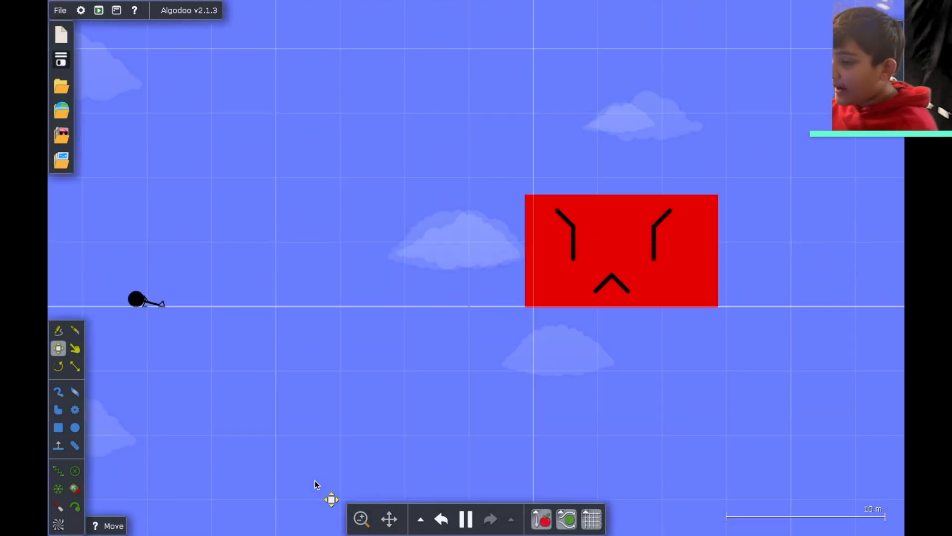
left_click(465, 517)
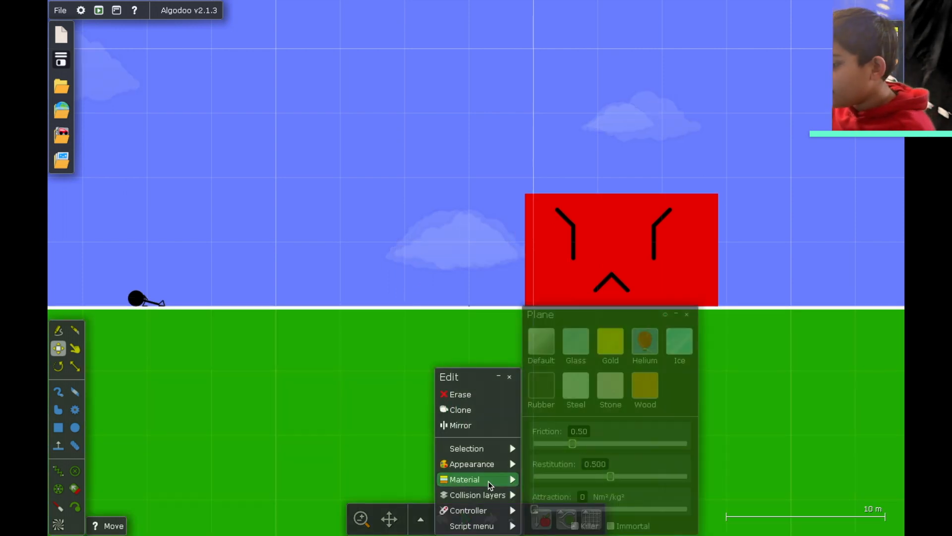
left_click(477, 494)
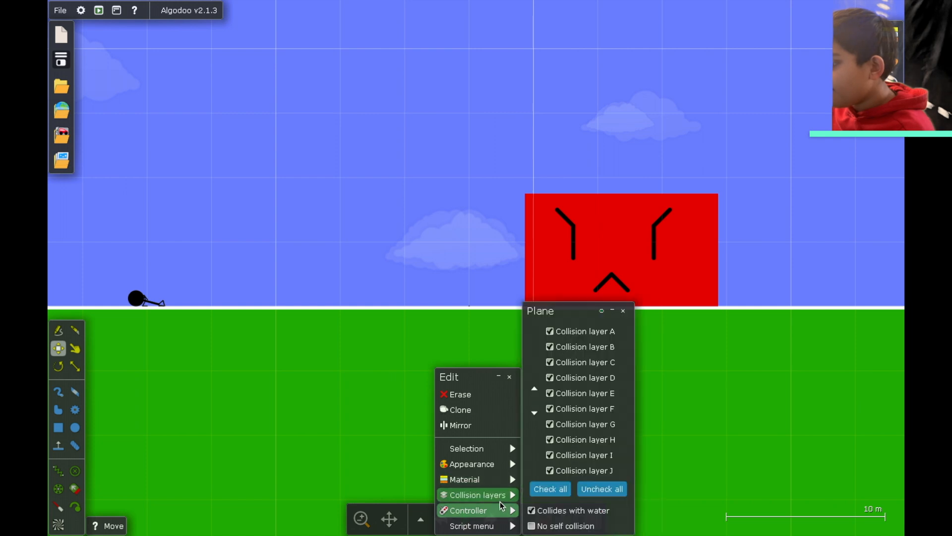
left_click(471, 463)
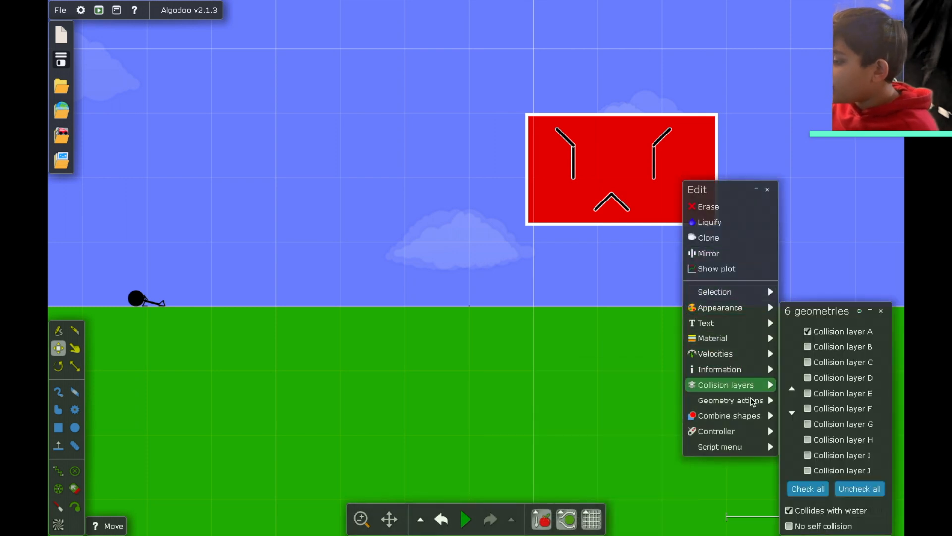
Close the lifted box's menu with only collision layer A kept, and resume the simulation.
left_click(622, 286)
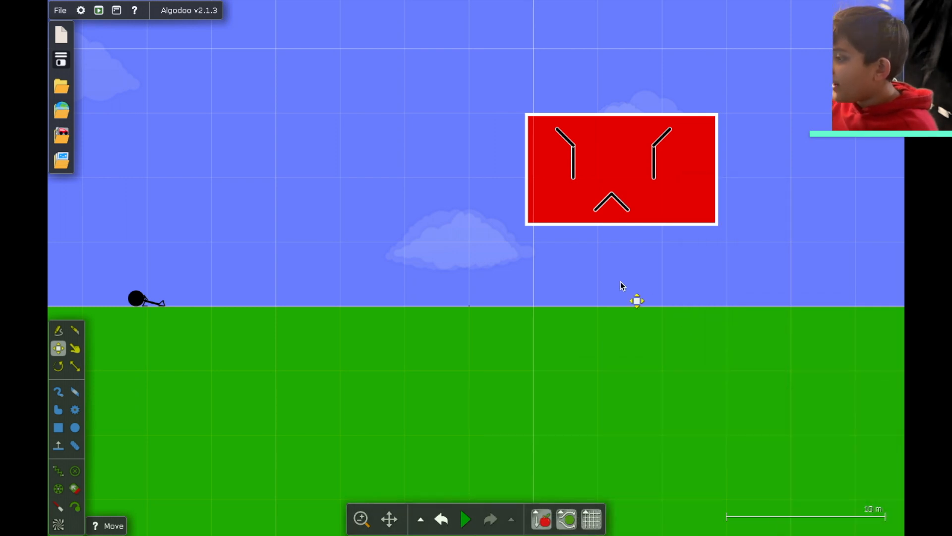
left_click(466, 518)
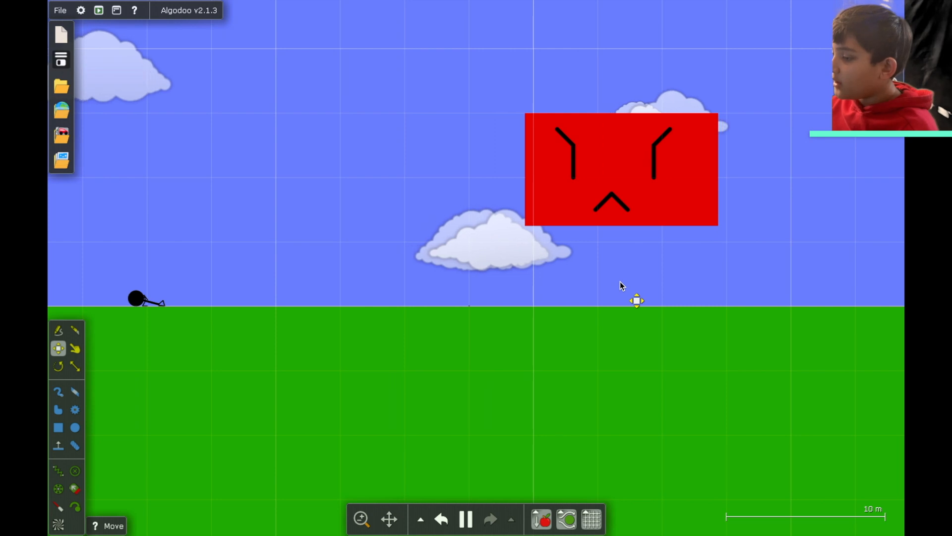
Drag the small stick figure during simulation until it disappears, then pause.
left_click(74, 348)
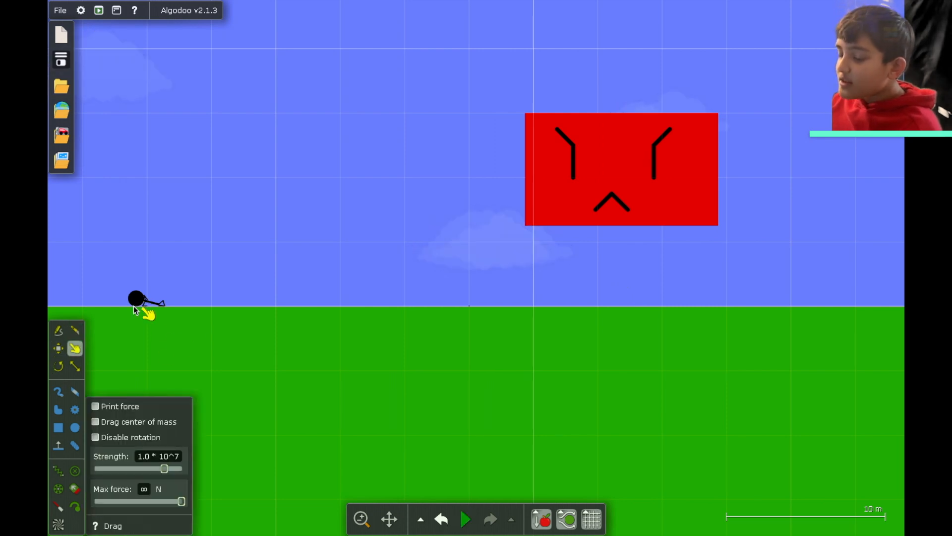
mouse_move(167, 326)
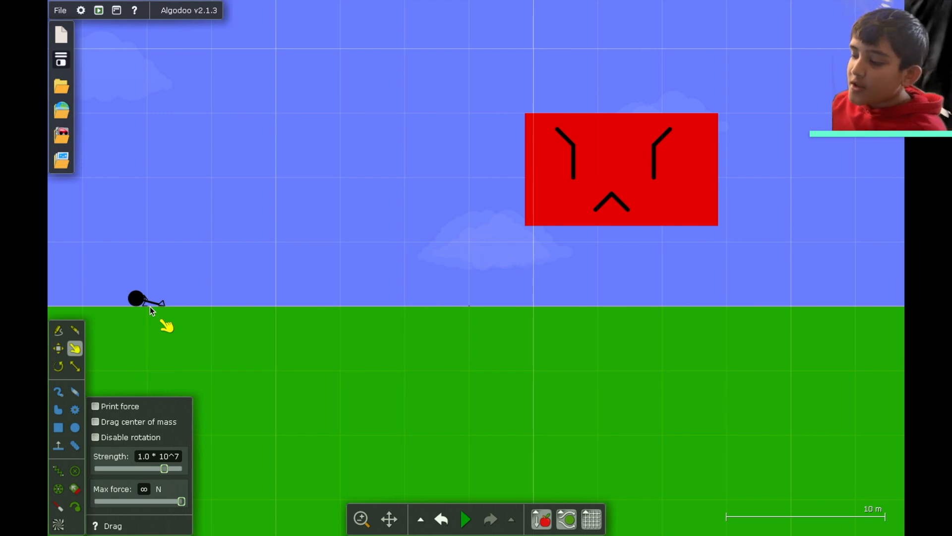
left_click(465, 518)
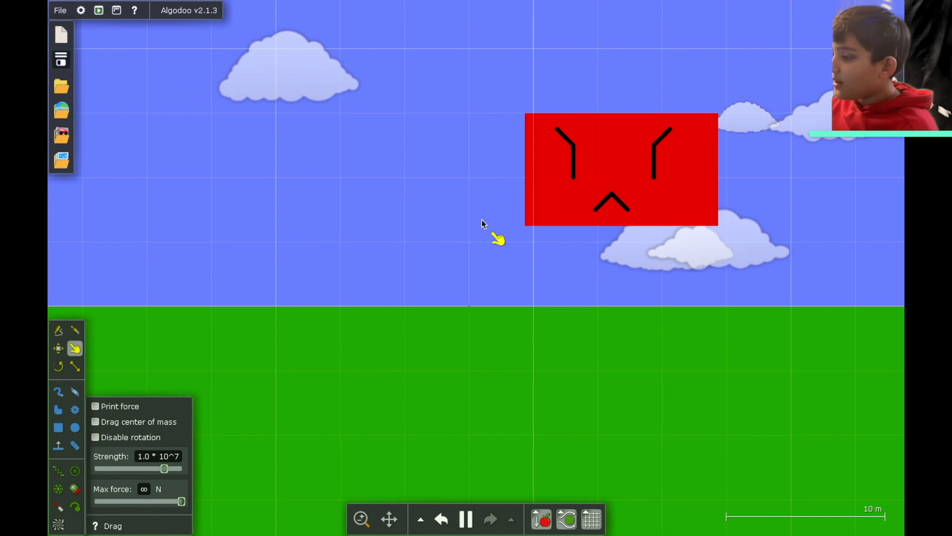
left_click(466, 519)
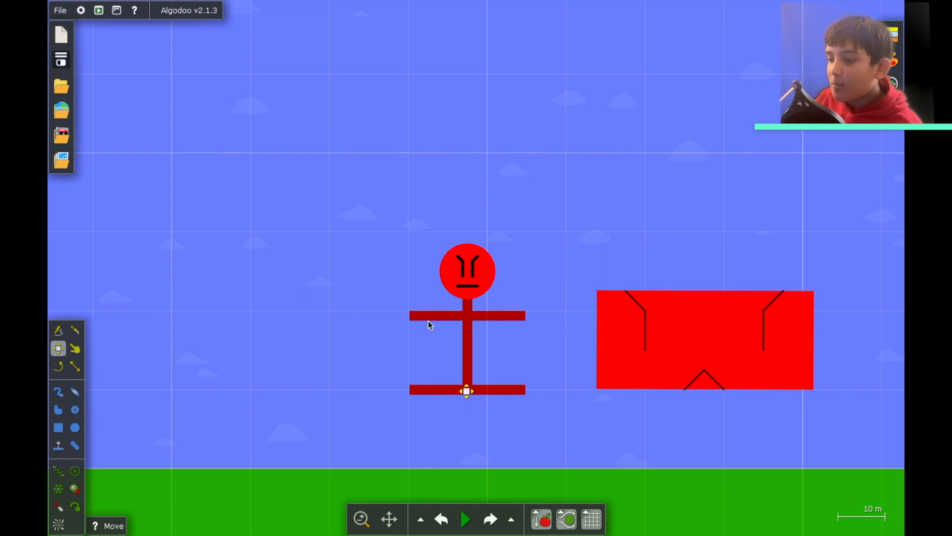
mouse_move(428, 233)
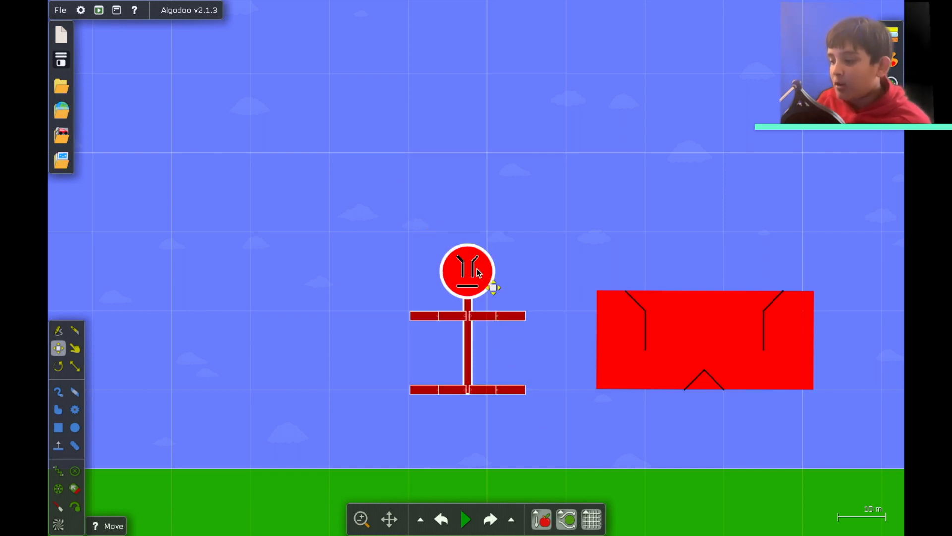
right_click(468, 271)
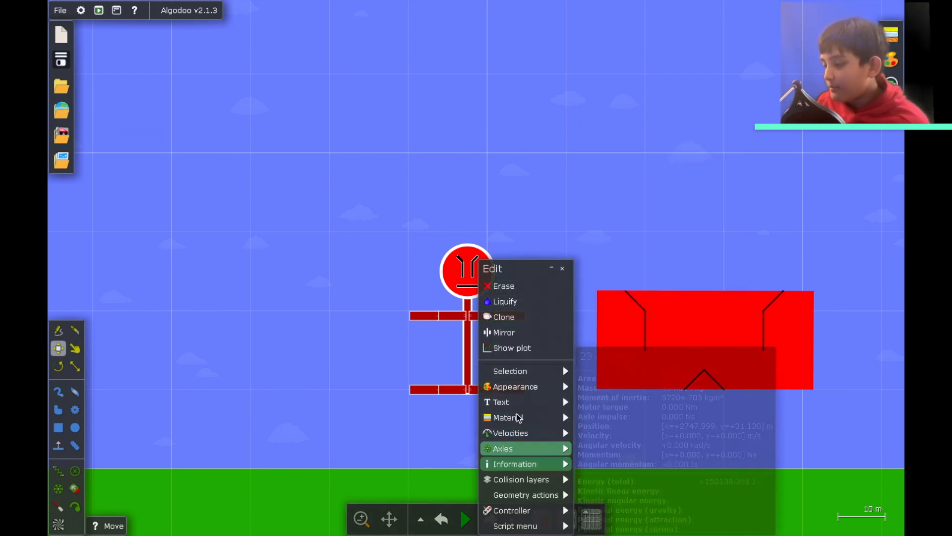
left_click(508, 417)
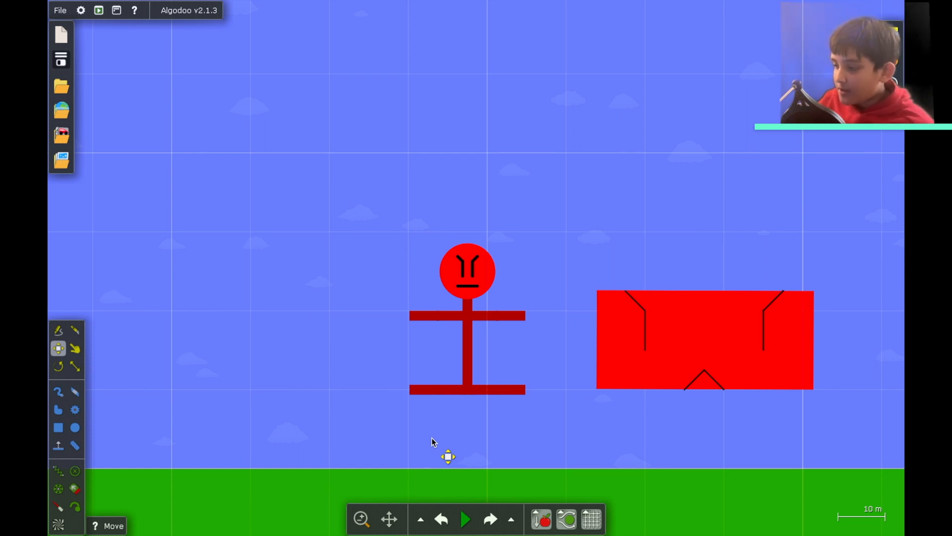
Run the scene, fling the stick man into the red box, then pause.
left_click(465, 518)
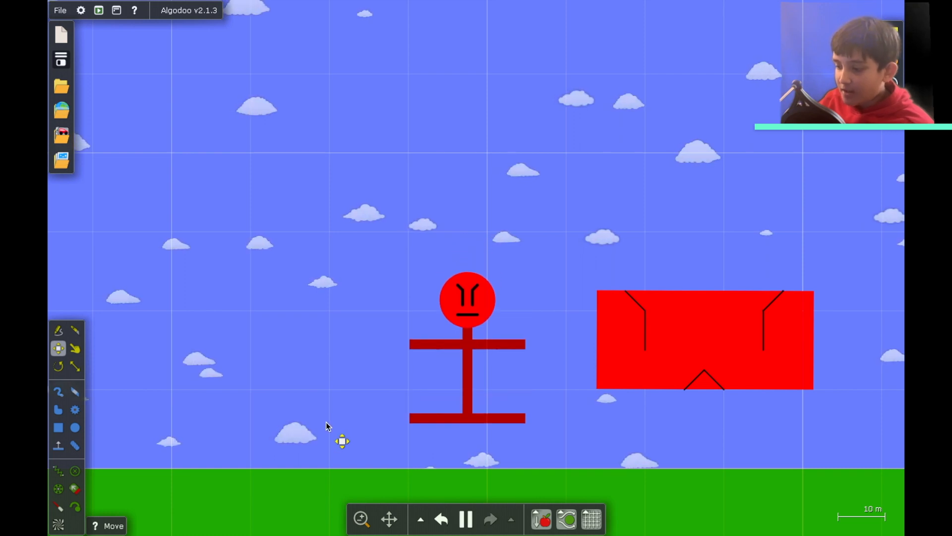
left_click(74, 349)
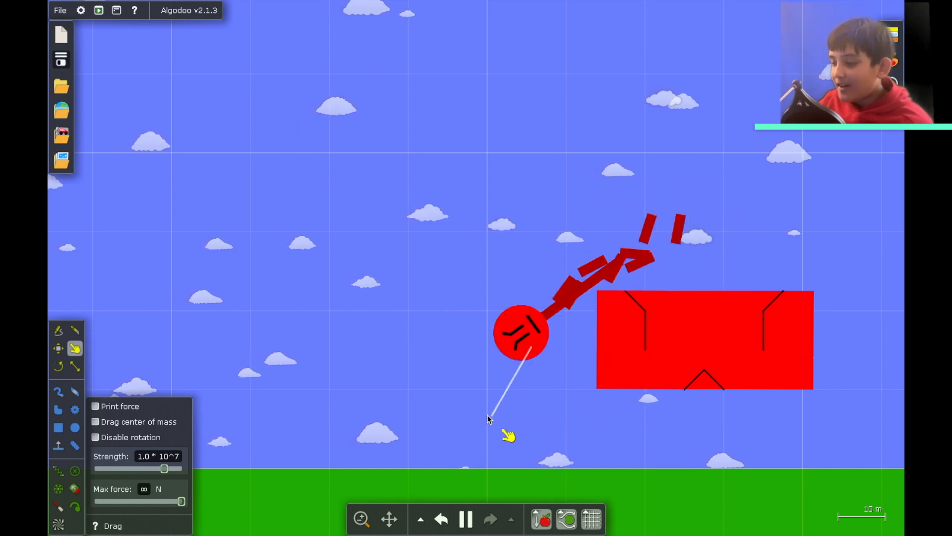
left_click(466, 518)
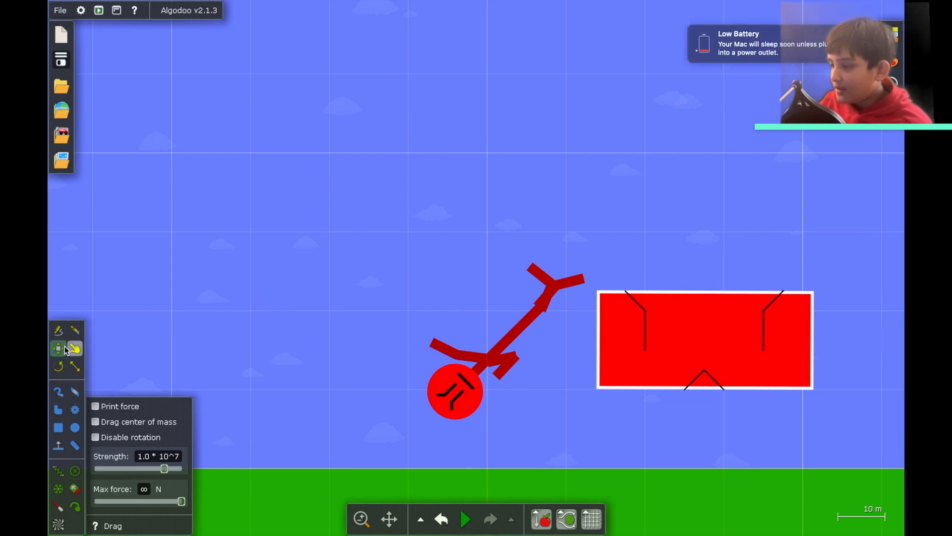
Select the red box with Move and open its Material settings to tick Killer.
left_click(74, 348)
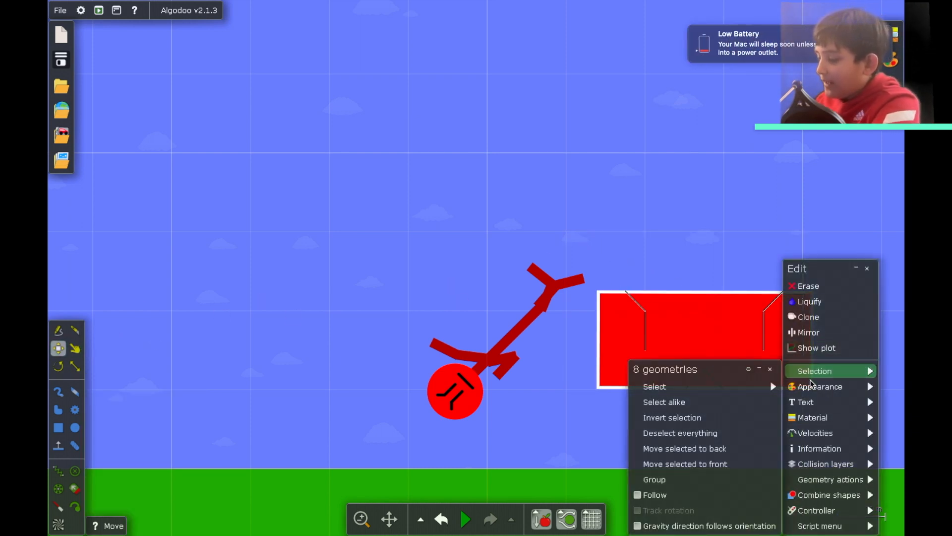
left_click(812, 417)
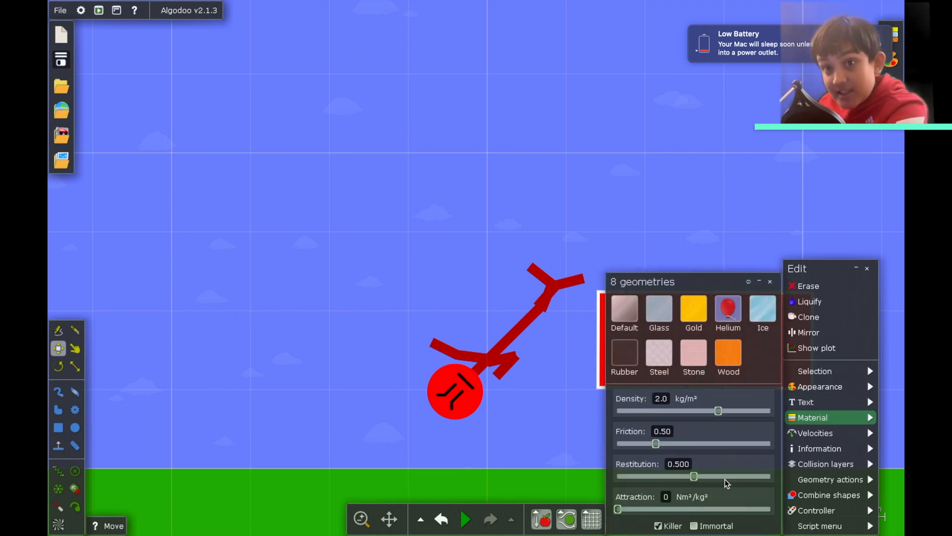